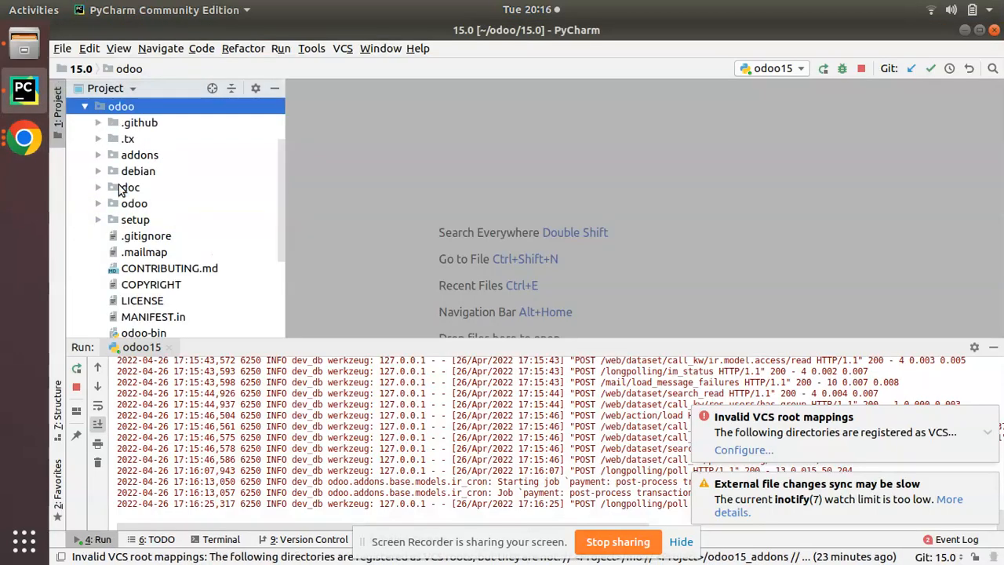
# Search the odoo source folder for 'log_access' and open the ir_profile.py result
pyautogui.rightClick(121, 106)
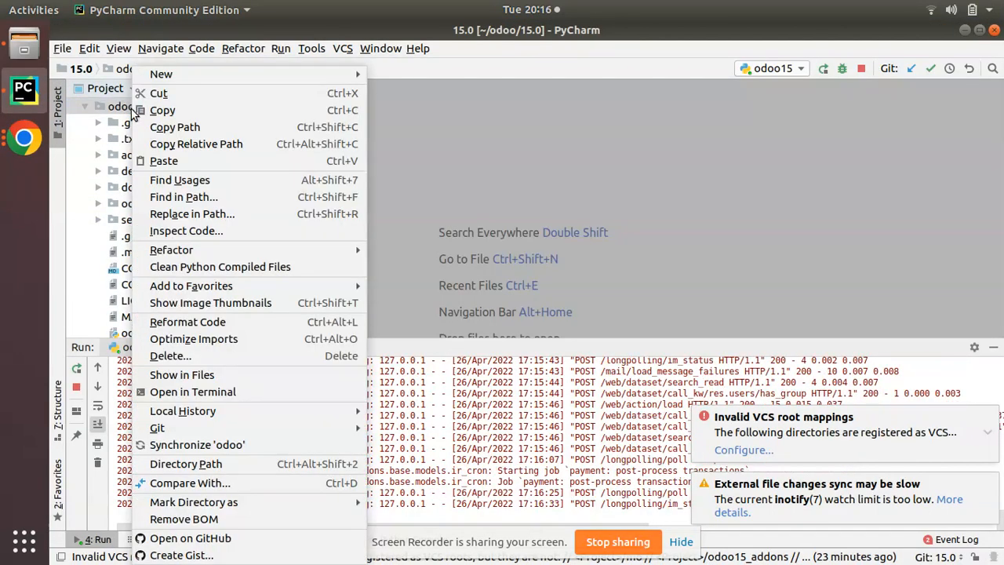
pyautogui.click(183, 197)
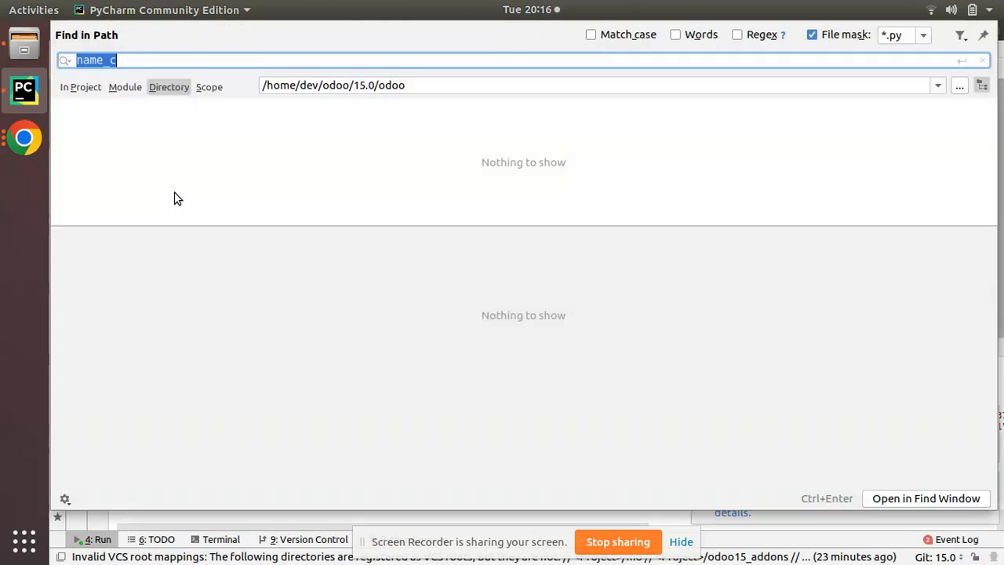
pyautogui.write('log_access')
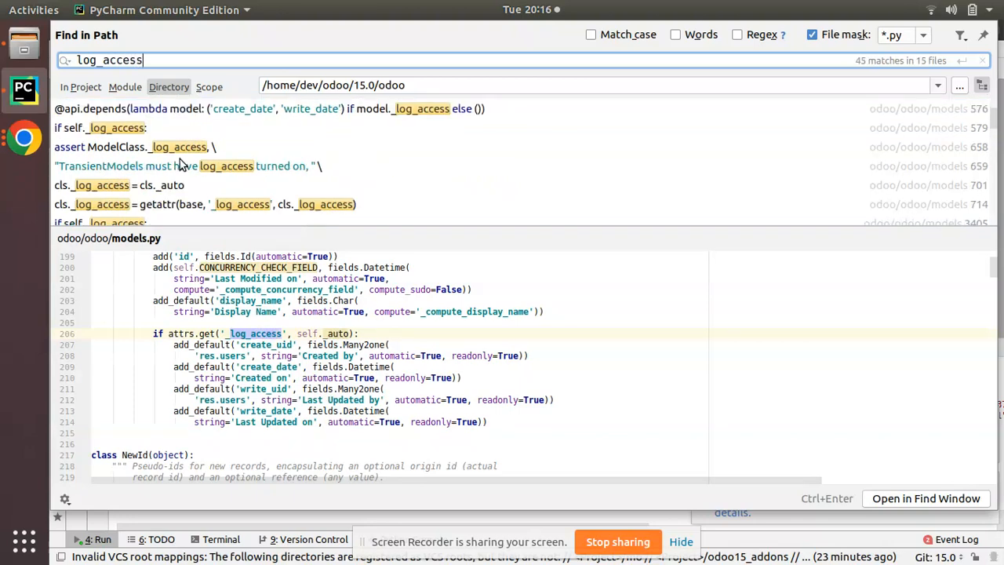
pyautogui.click(118, 185)
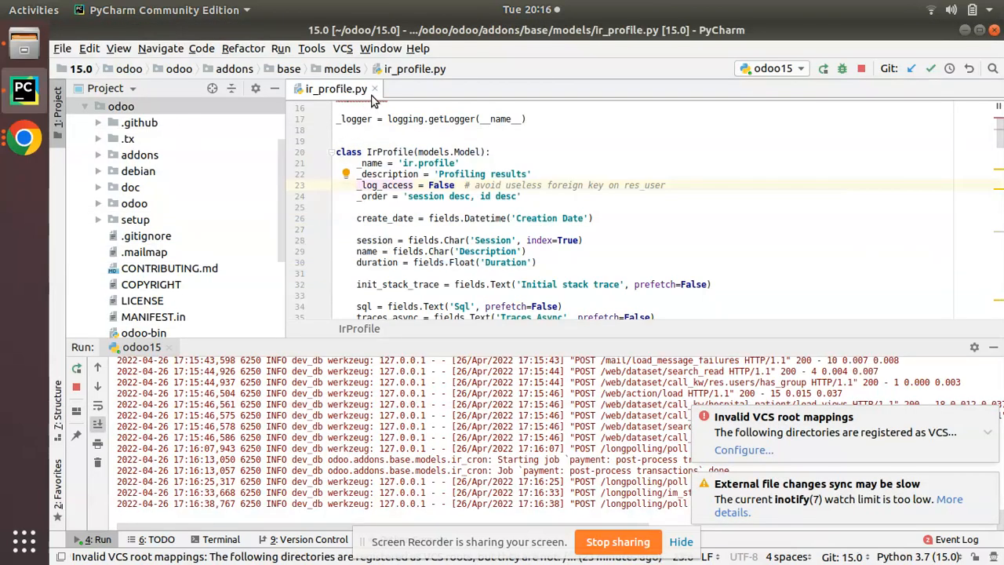
# Close ir_profile.py, expand custom_addons > om_hospital > models, and switch to Chrome
pyautogui.click(375, 89)
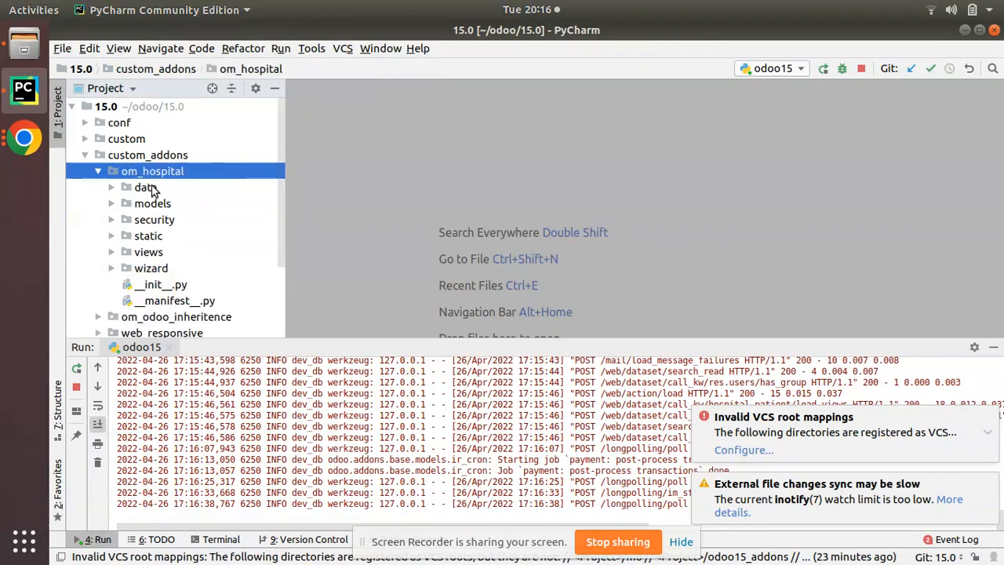
pyautogui.click(152, 204)
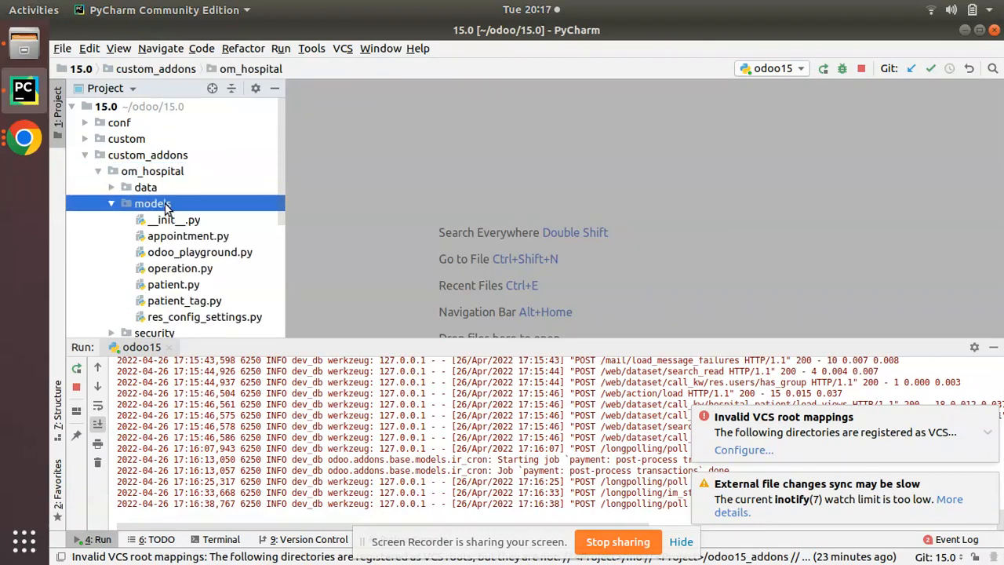
pyautogui.click(153, 203)
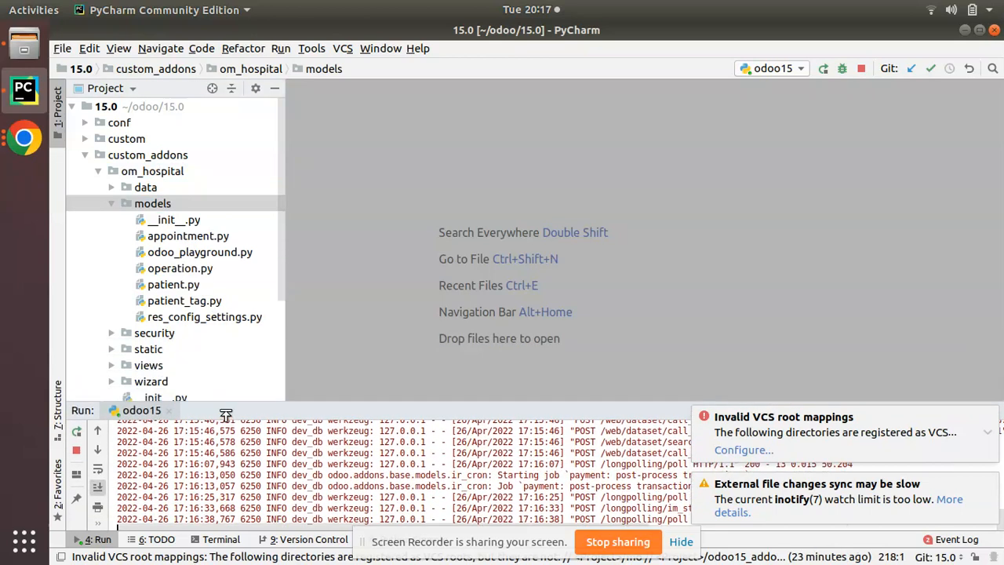
pyautogui.doubleClick(180, 269)
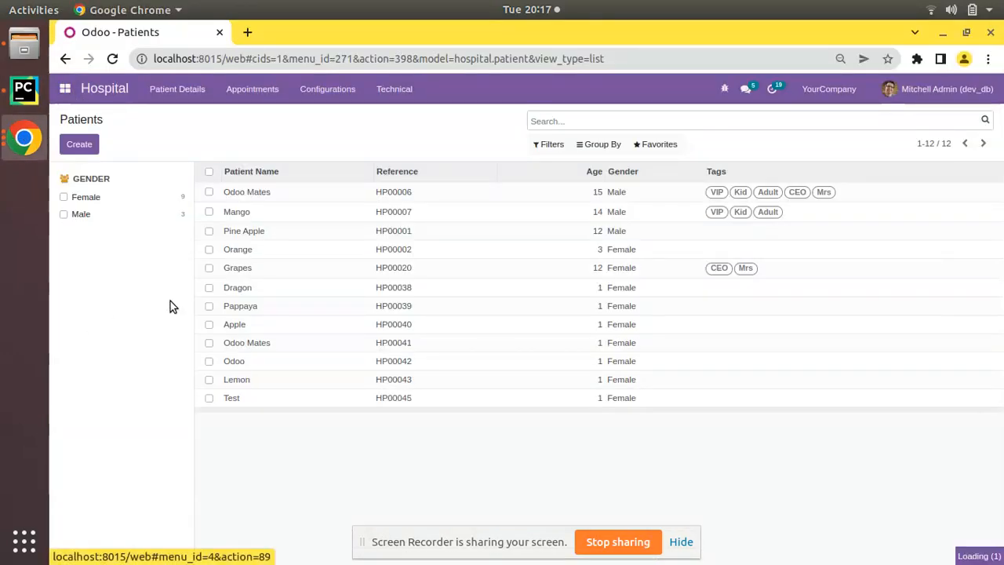
# Filter Settings > Technical > Models by 'opera' and open the hospital.operation record
pyautogui.click(394, 89)
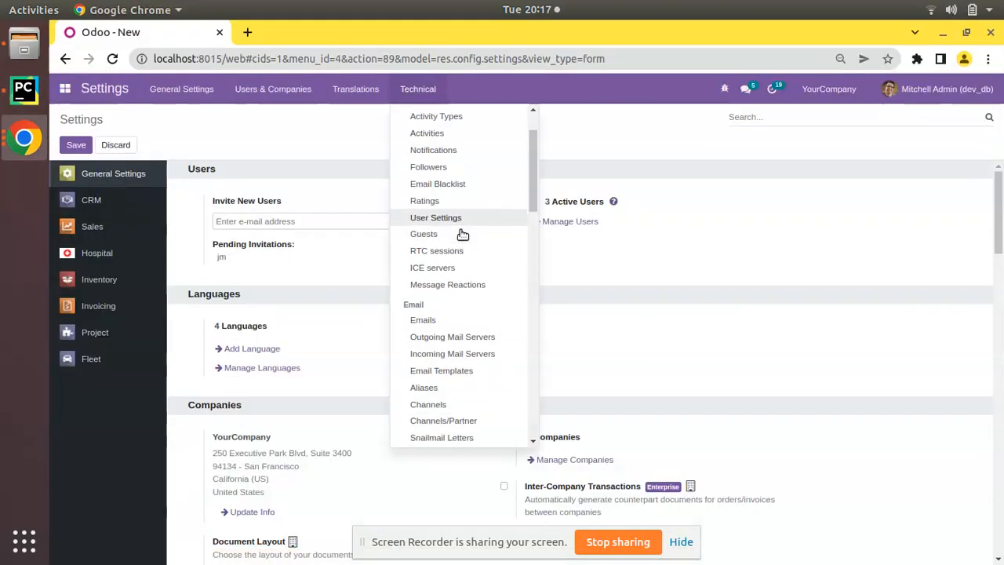
pyautogui.scroll(-3)
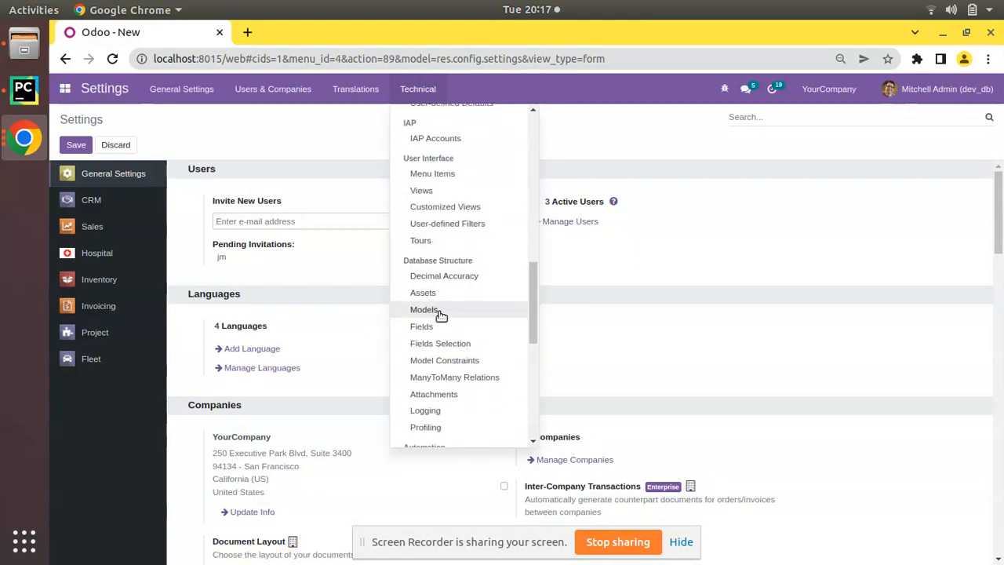
pyautogui.click(424, 309)
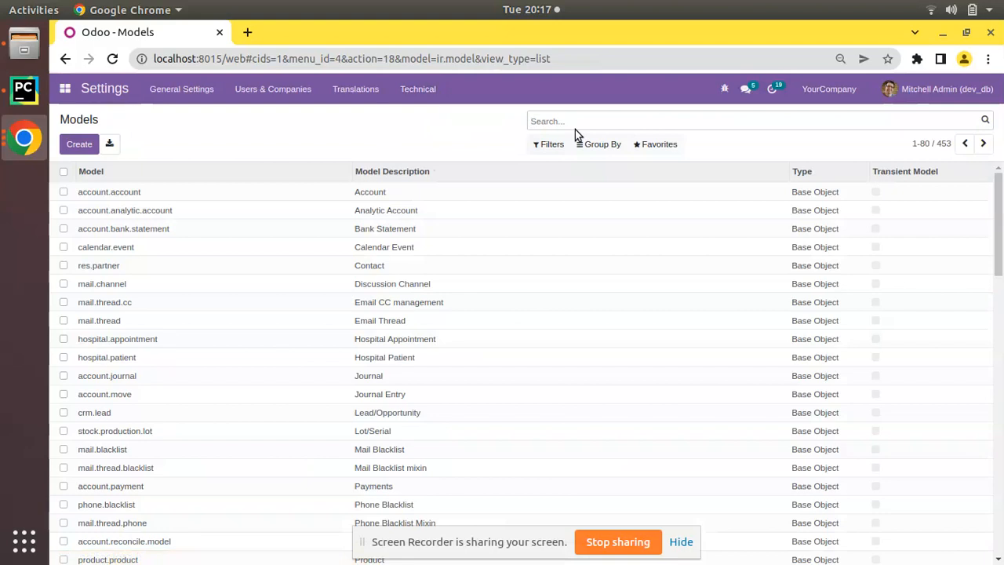
pyautogui.write('opera')
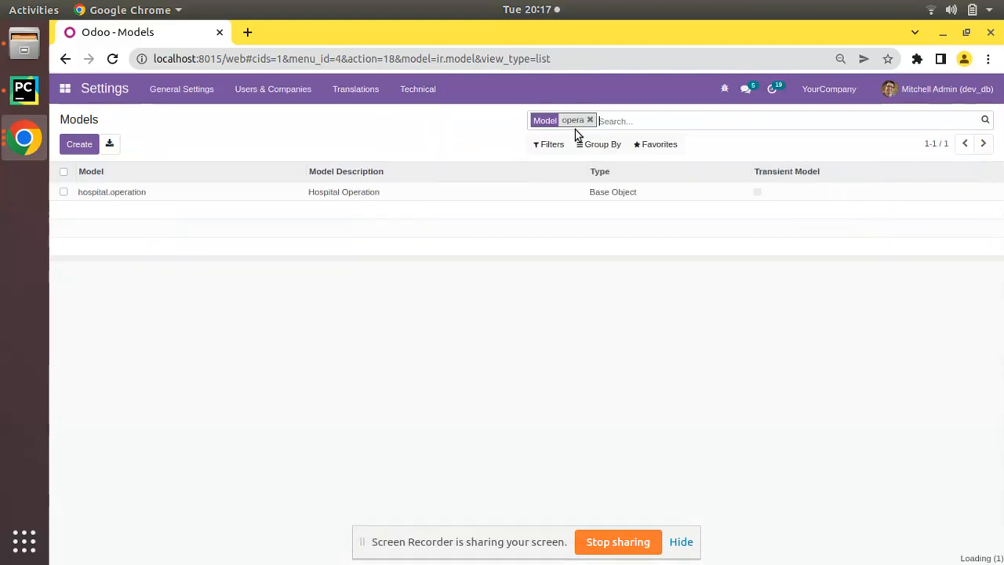
pyautogui.moveTo(153, 203)
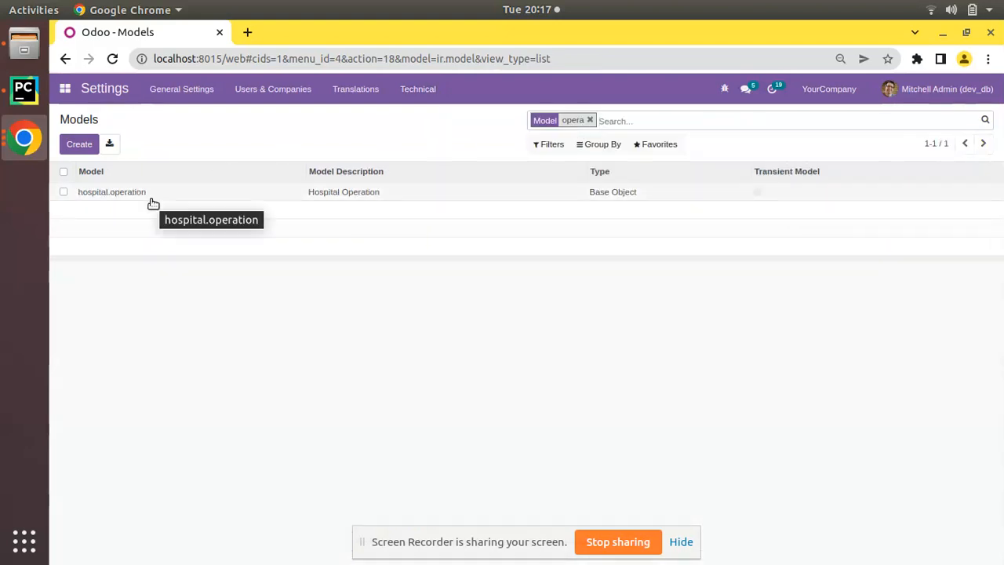
pyautogui.click(111, 192)
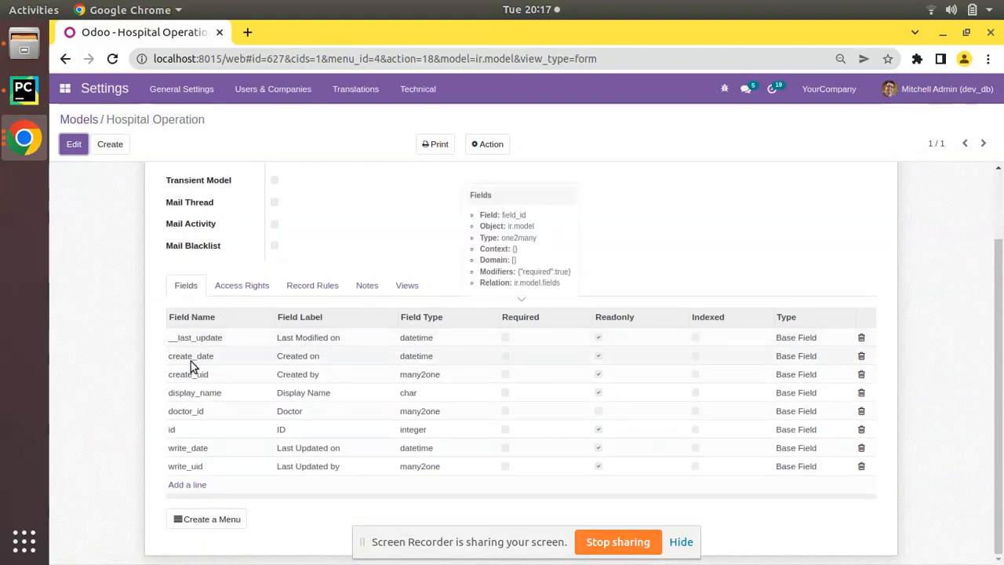
pyautogui.moveTo(187, 448)
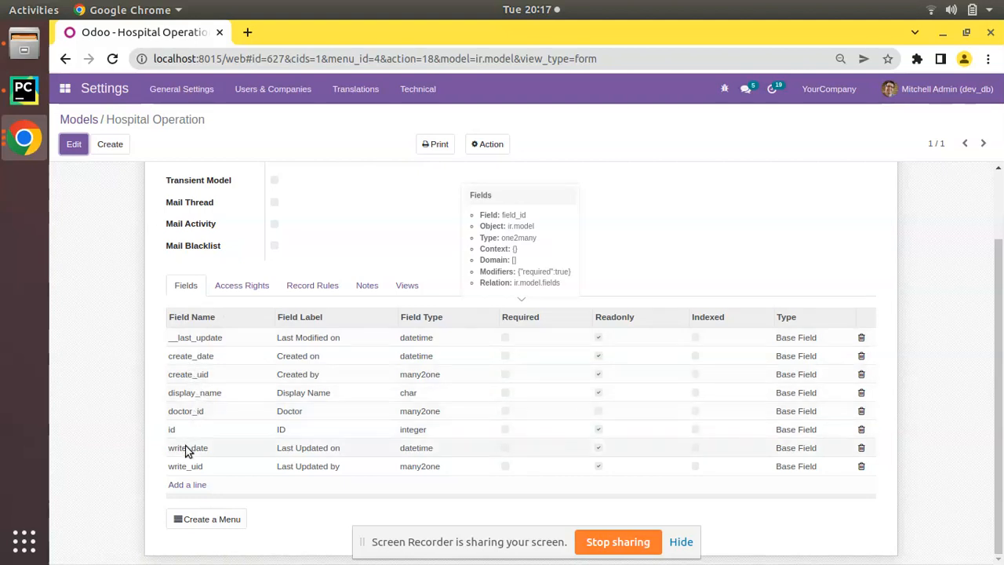
pyautogui.moveTo(186, 466)
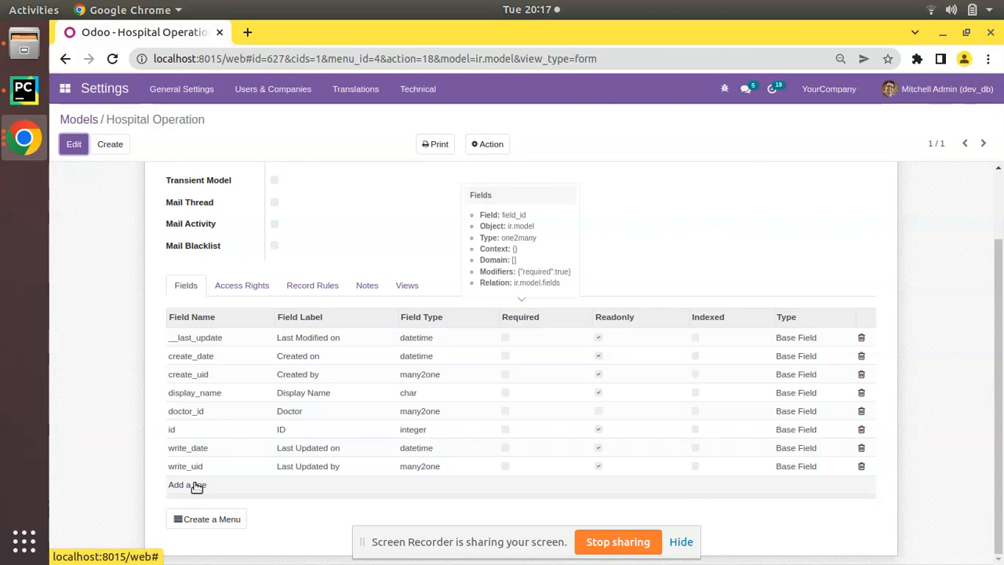
pyautogui.moveTo(13, 100)
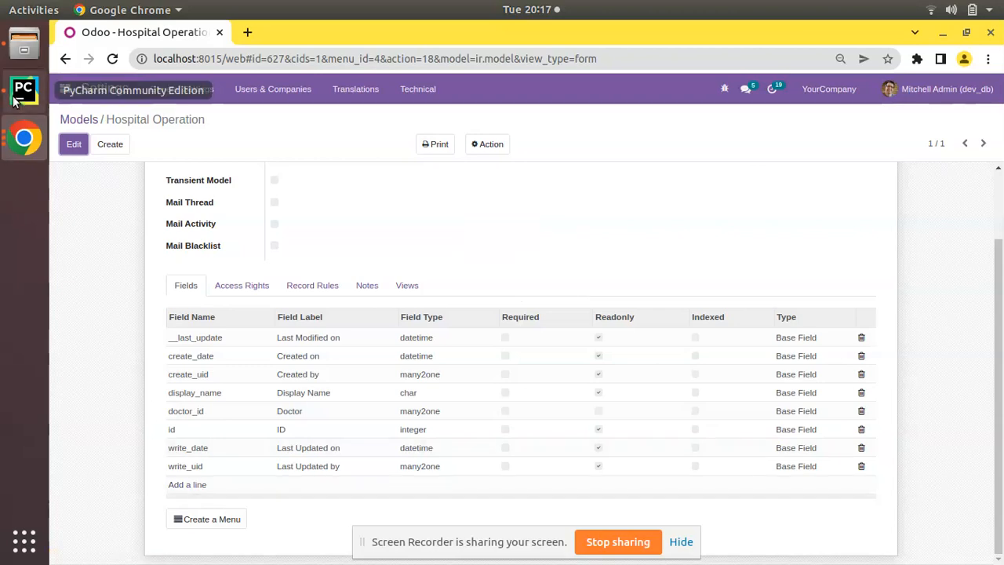
# Add `_log_access = False` below _description in operation.py
pyautogui.click(23, 91)
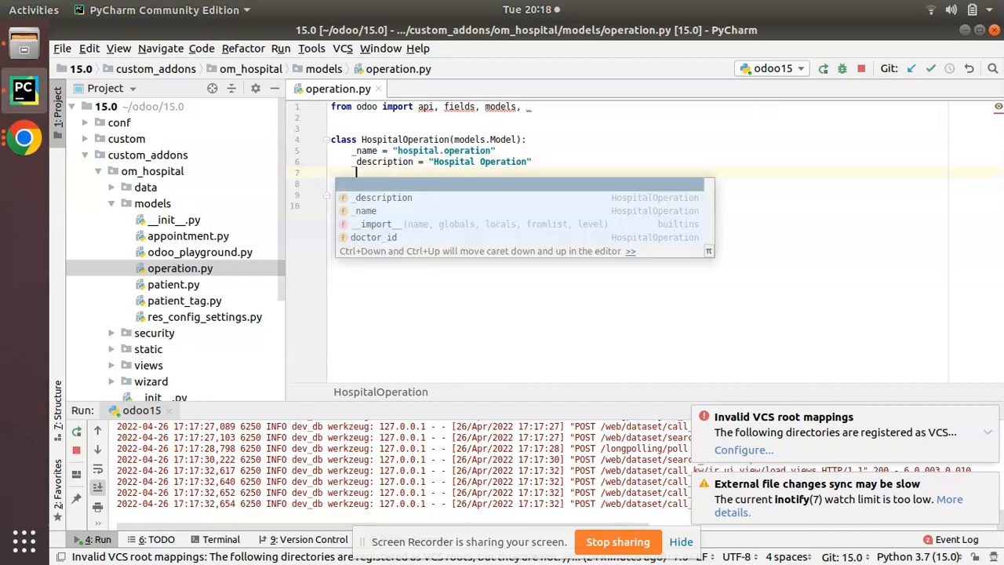
pyautogui.write('_log_access =')
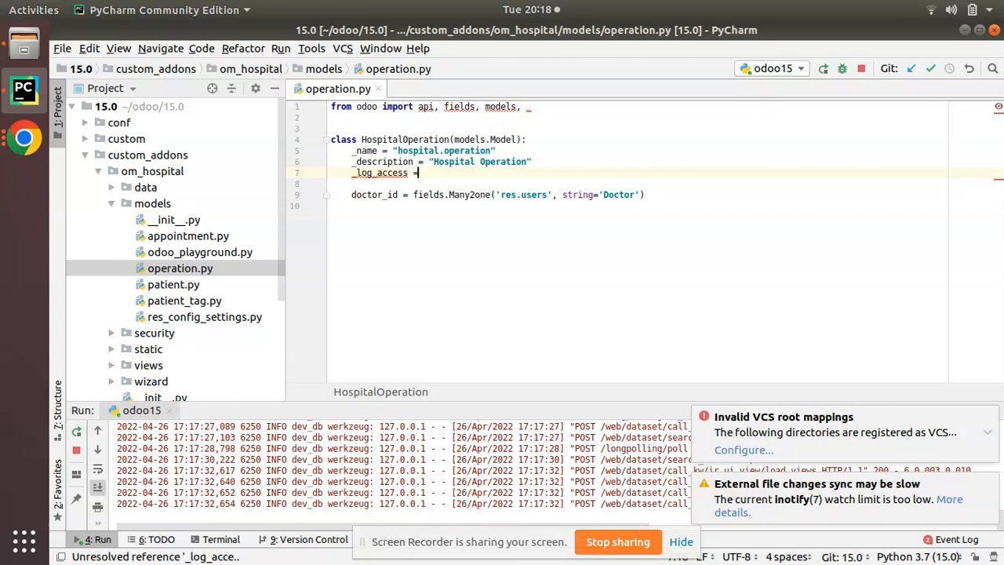
pyautogui.write('False')
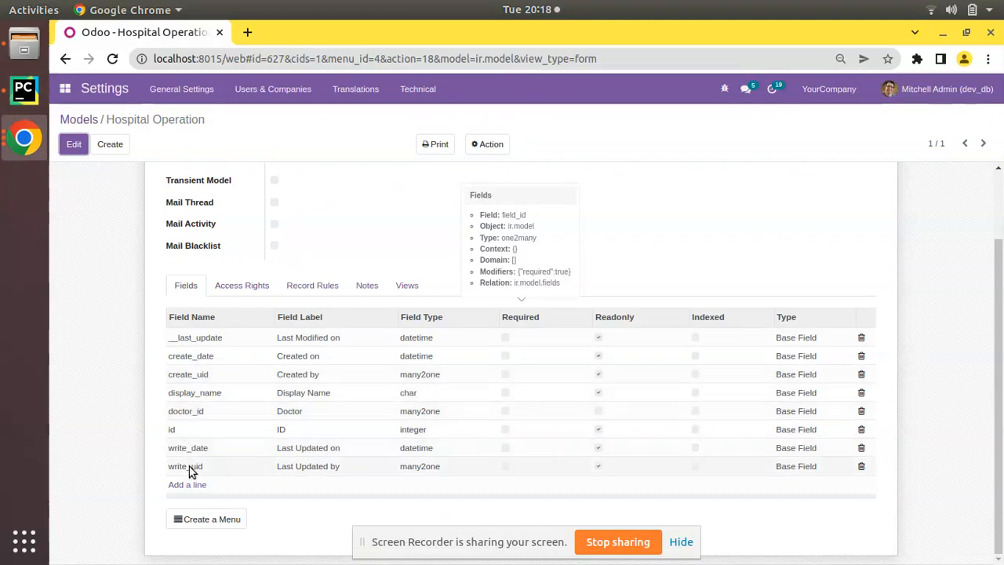
pyautogui.moveTo(186, 466)
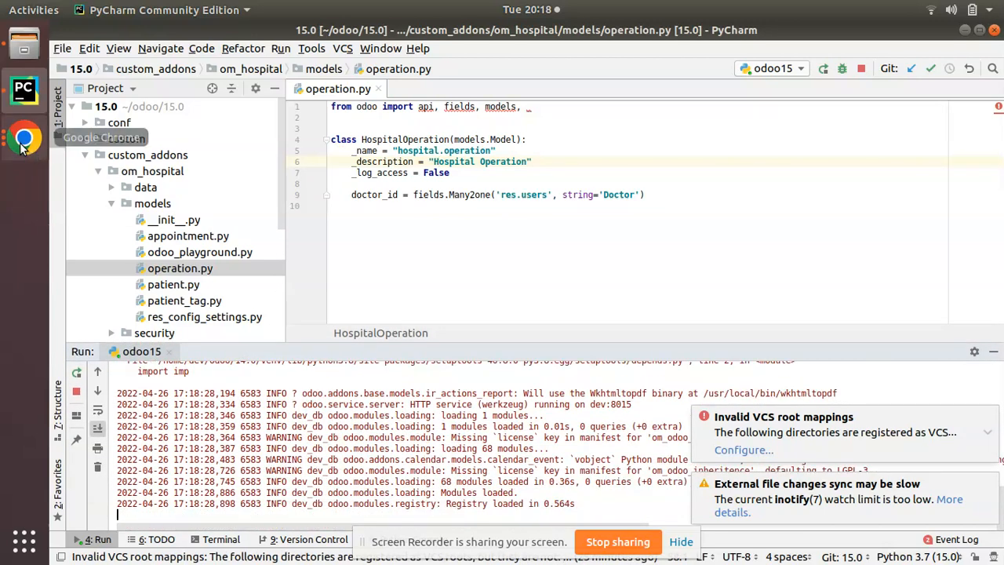
# Return to Chrome and open another Odoo page in a new tab
pyautogui.click(25, 139)
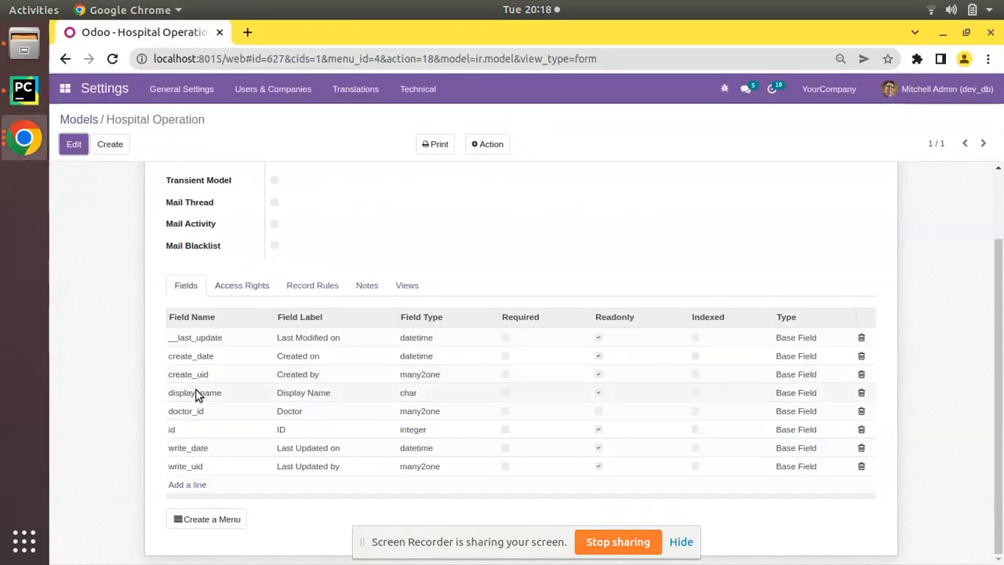
pyautogui.rightClick(141, 32)
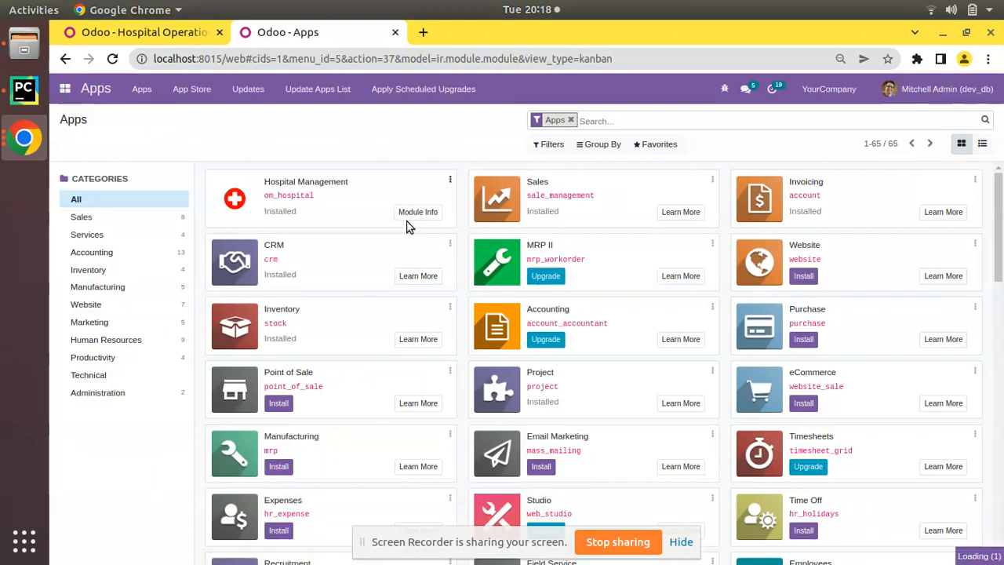
# Open the Hospital Management app to show the Patients list in the new tab
pyautogui.click(418, 212)
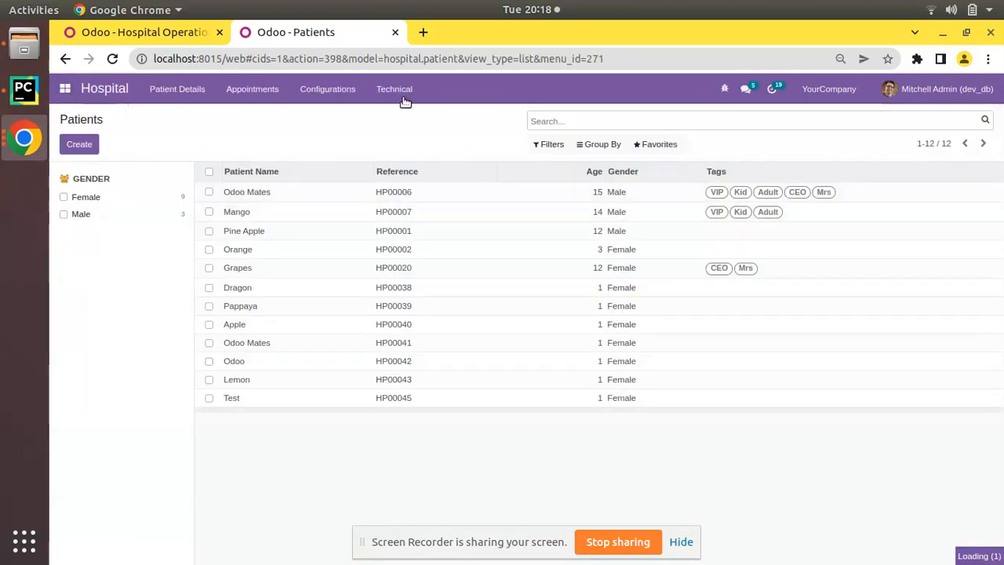
# Search Models for 'oper', open hospital.operation, then switch back to the older first tab
pyautogui.click(418, 89)
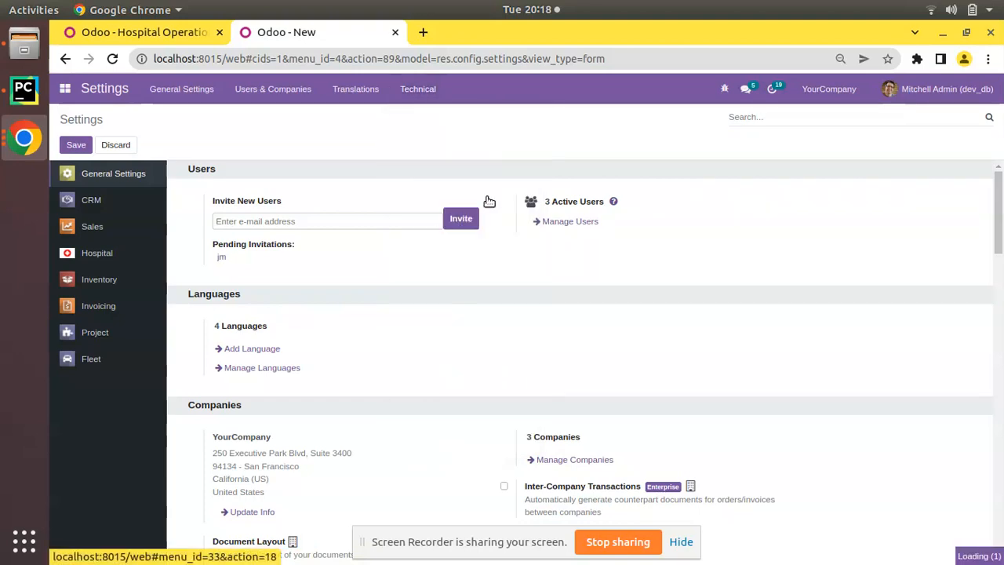
pyautogui.write('oper')
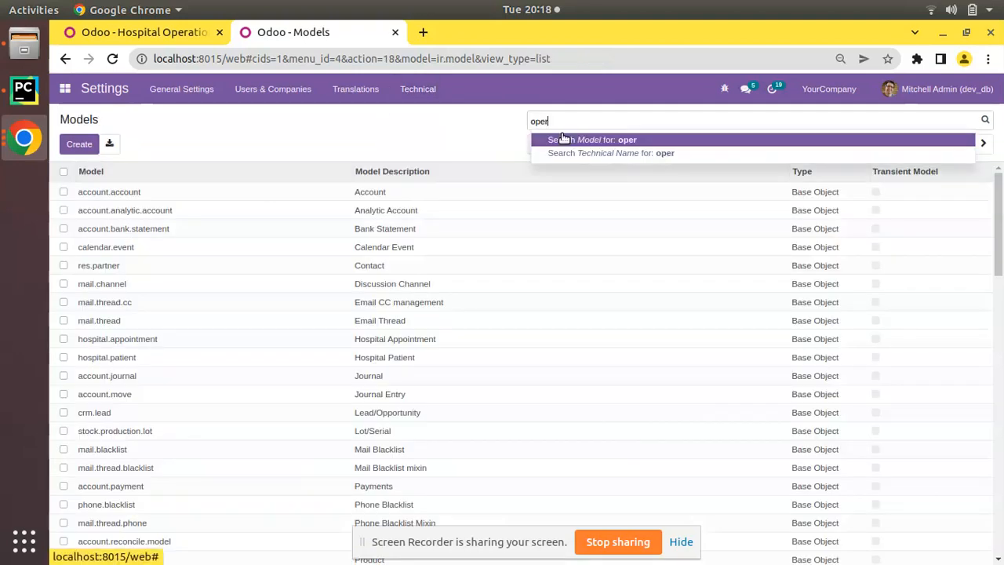
pyautogui.click(591, 140)
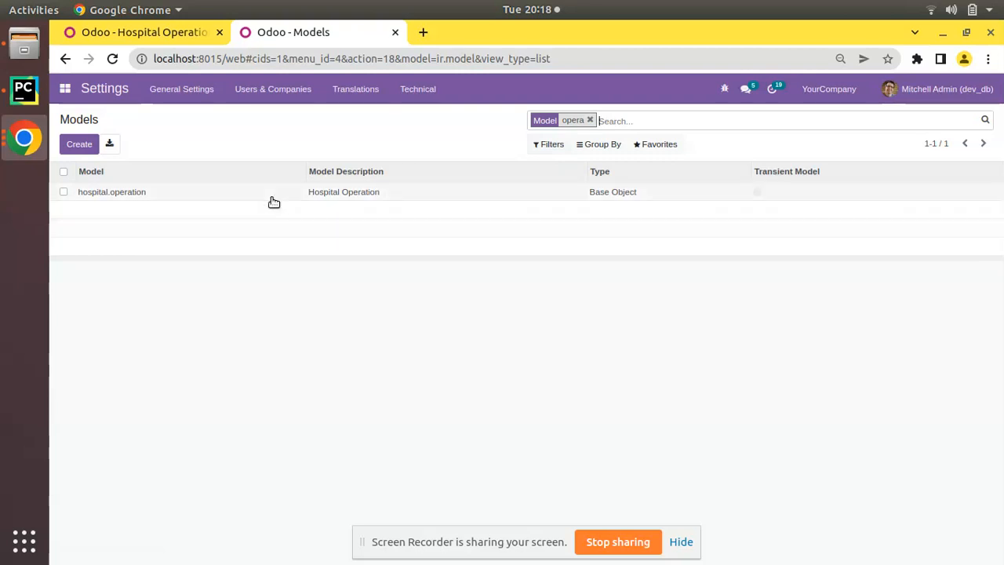
pyautogui.click(111, 191)
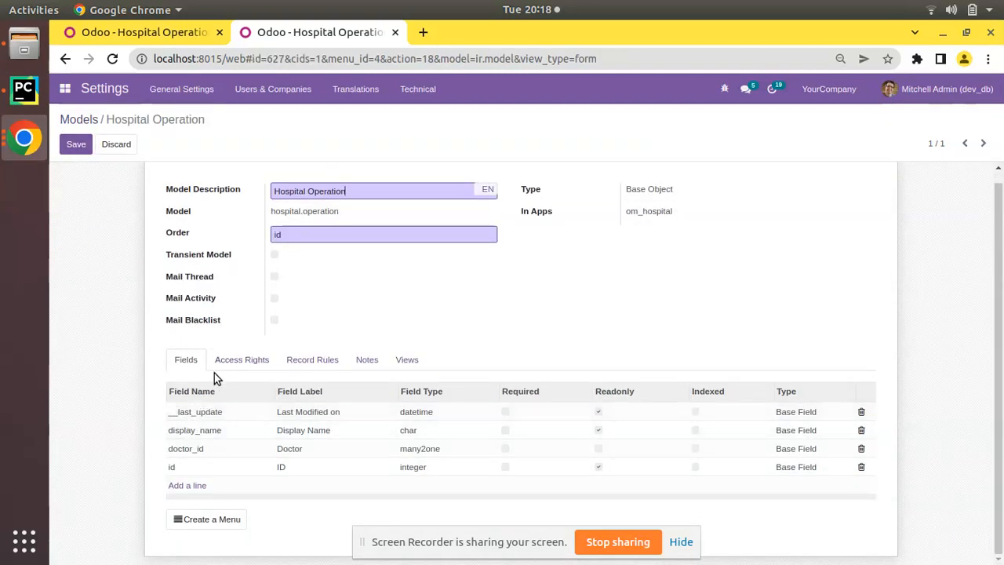
pyautogui.click(76, 143)
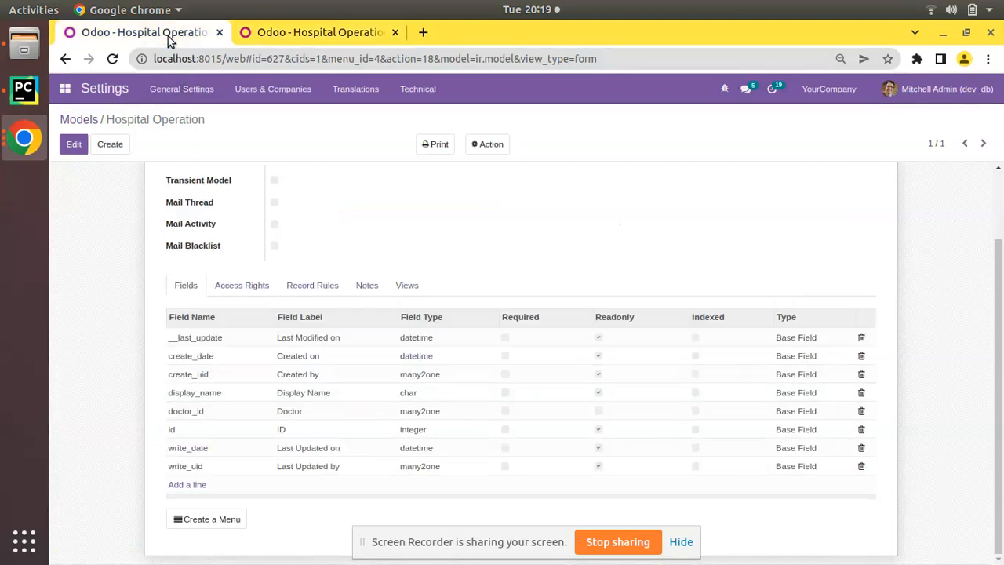